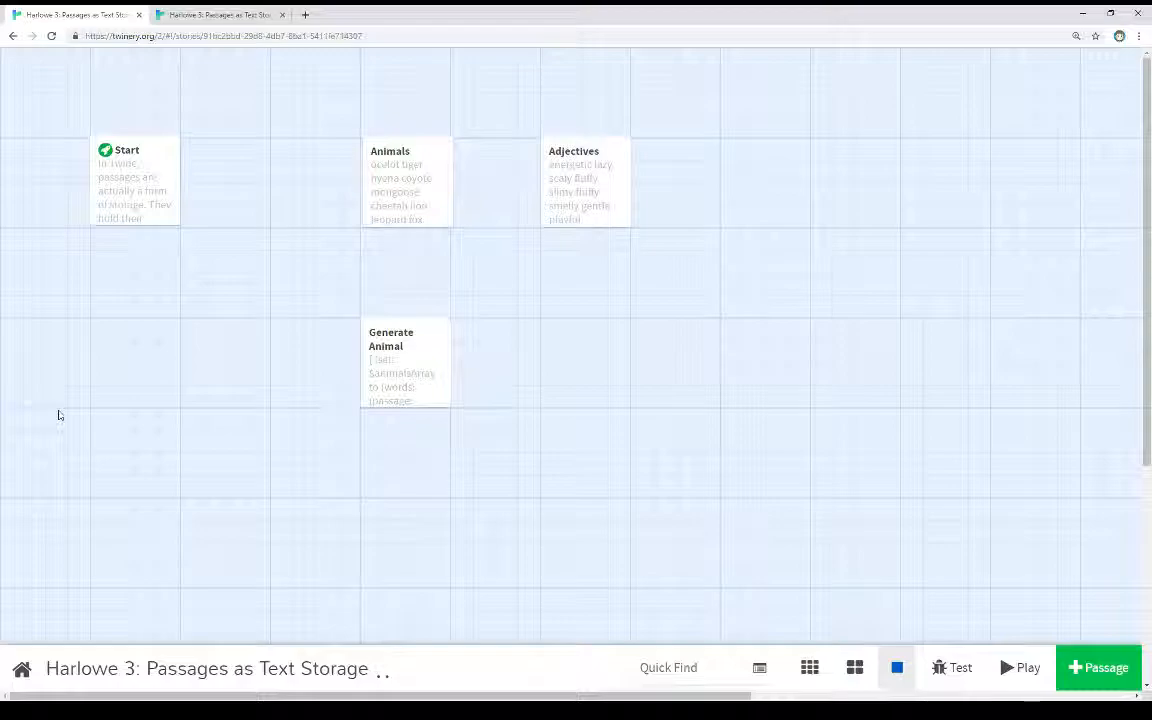
Play the story to see its explanation and a random line like 'We saw a scaly fox.'
{"action": "left_click", "coordinate": [1019, 667]}
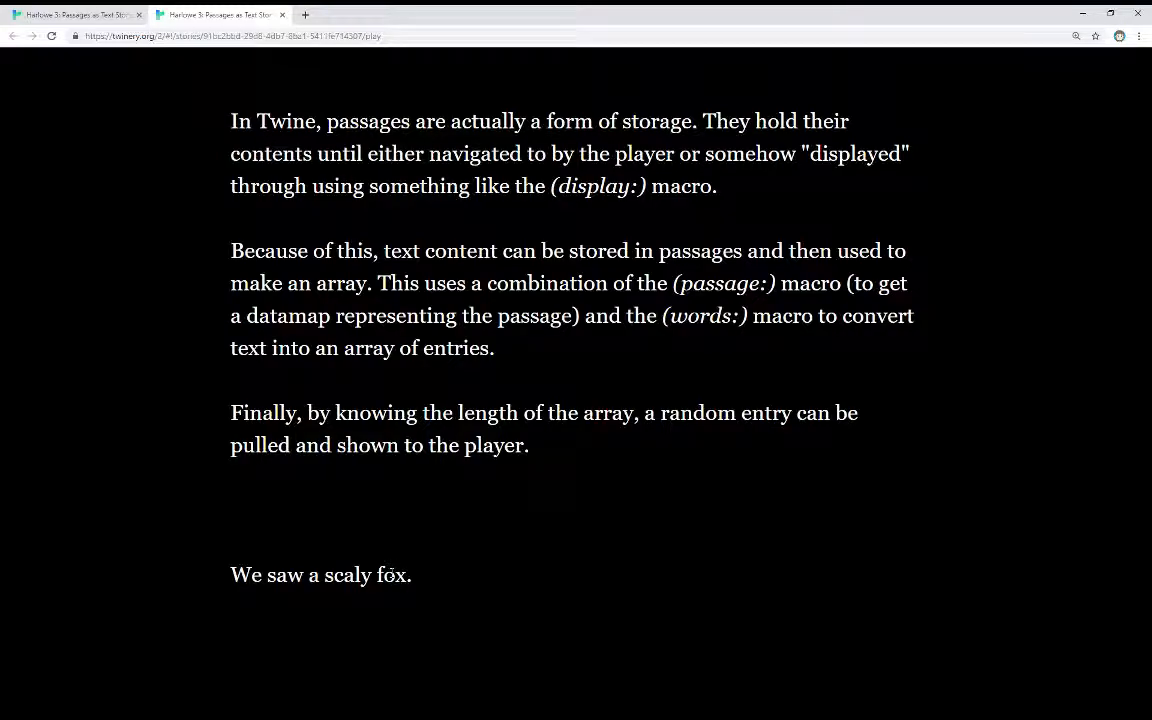
Reload the playthrough for a new random result, then go back to the story map
{"action": "left_click", "coordinate": [51, 36]}
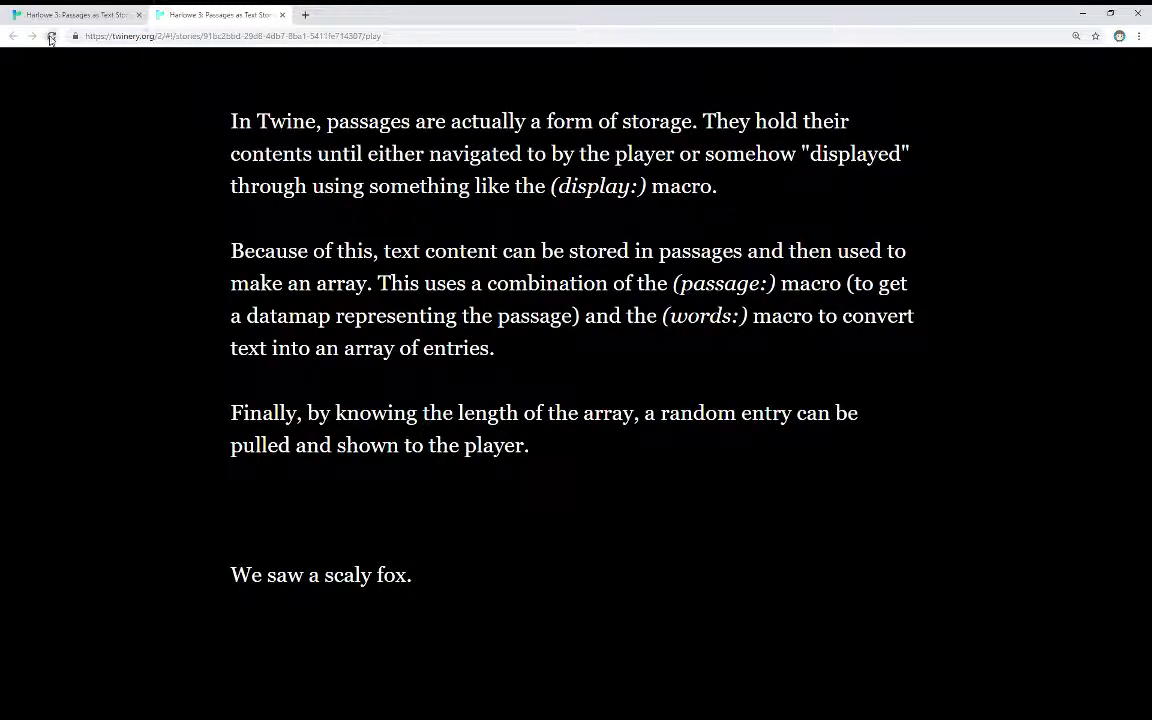
{"action": "left_click", "coordinate": [51, 36]}
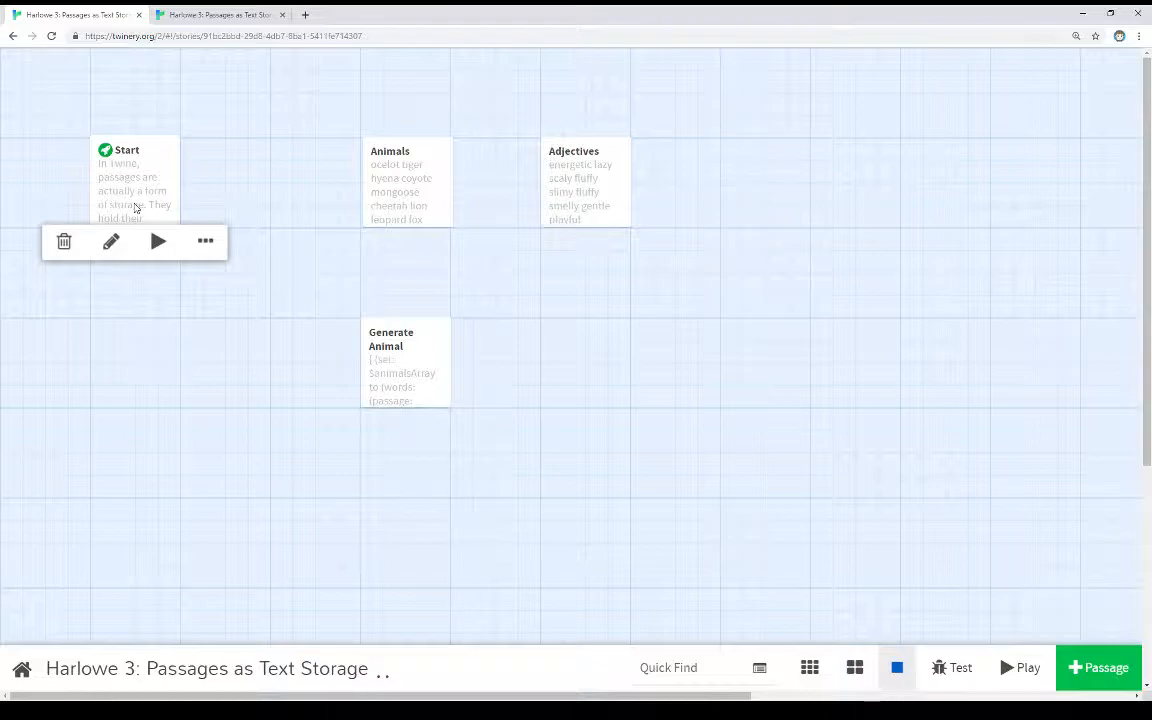
Open the Start passage and select its (display:) line for 'Generate Animal'
{"action": "left_click", "coordinate": [111, 241]}
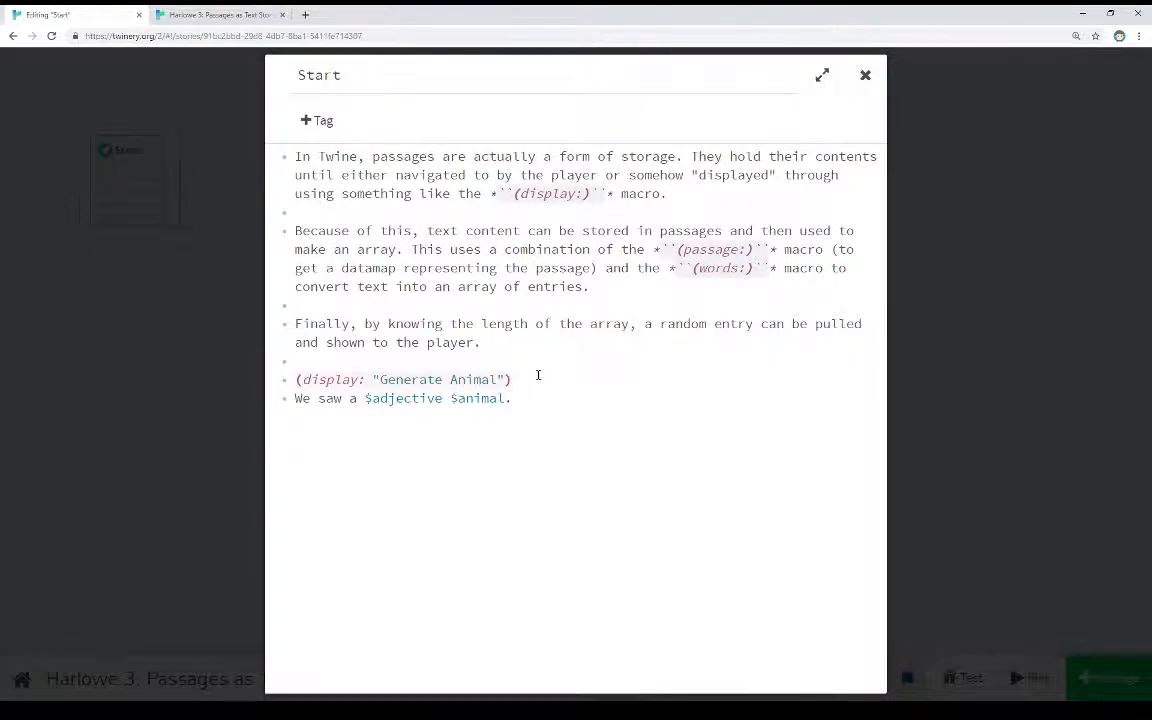
{"action": "double_click", "coordinate": [400, 379]}
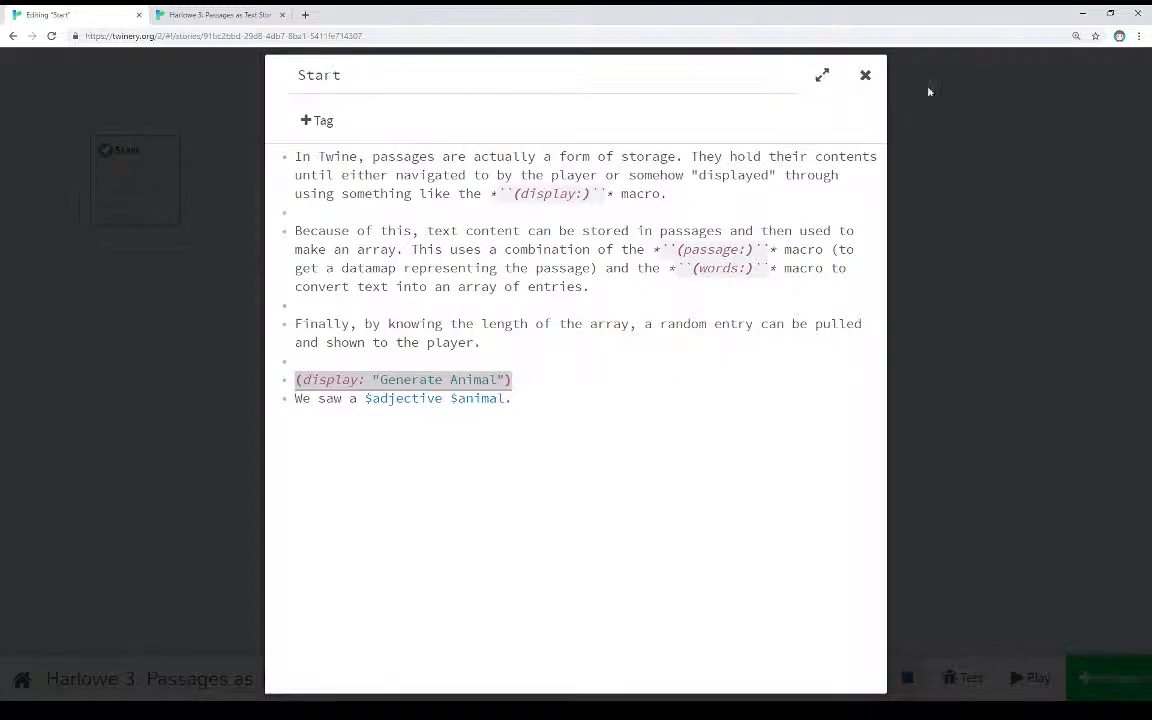
Switch to the Generate Animal passage and click into its array-building code
{"action": "left_click", "coordinate": [865, 75]}
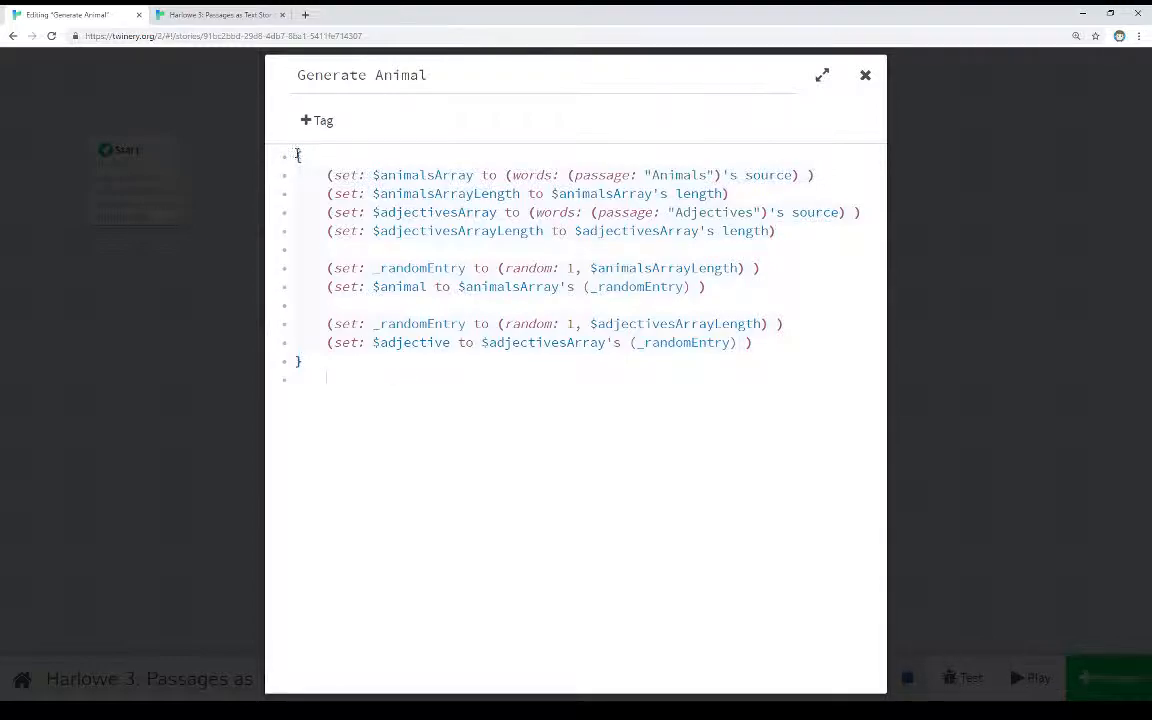
{"action": "left_click", "coordinate": [354, 375]}
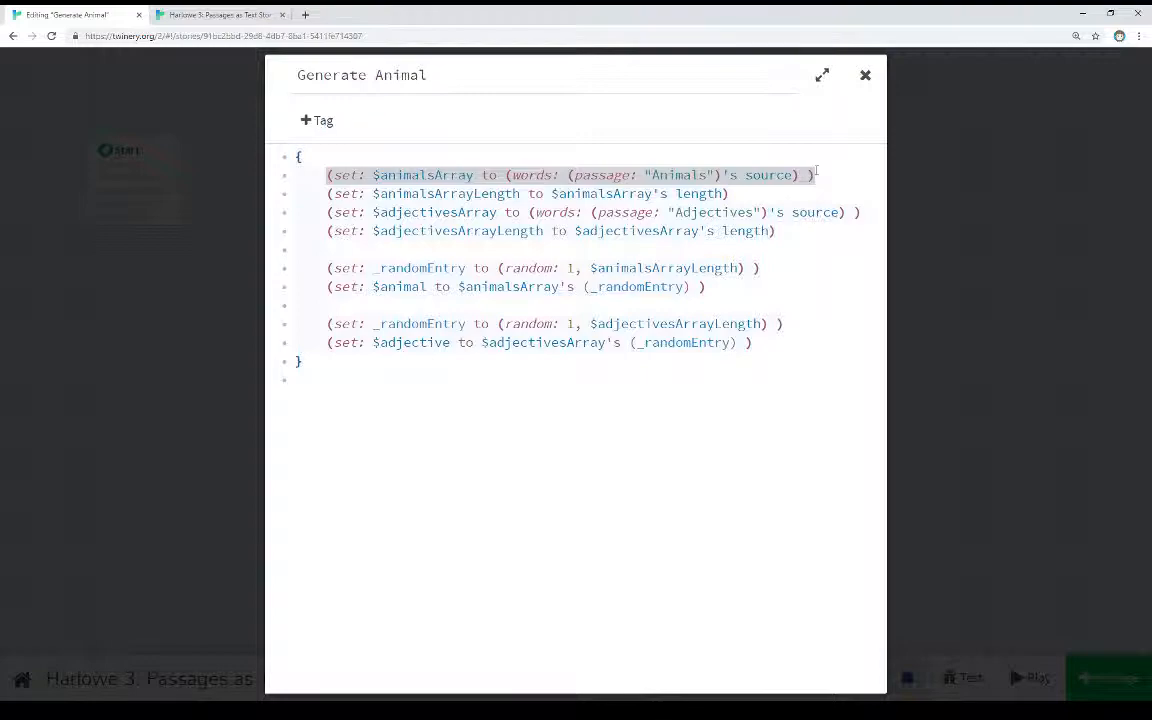
{"action": "double_click", "coordinate": [601, 175]}
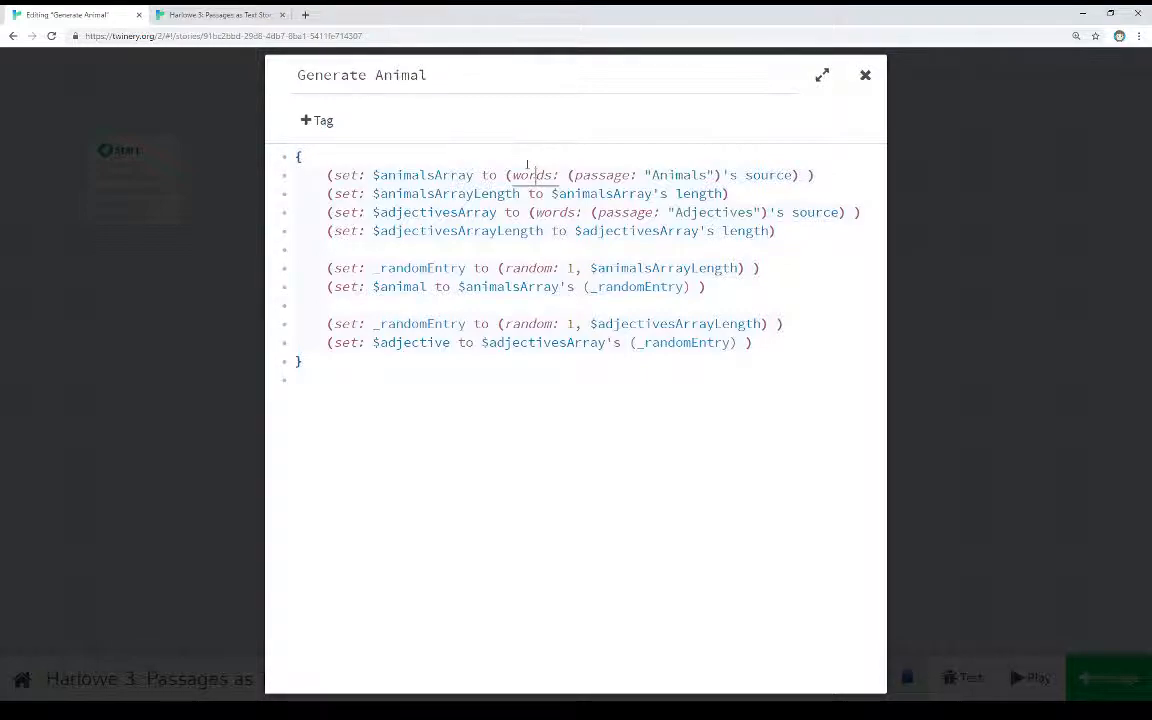
Close Generate Animal, view the Animals passage's one-word-per-line list, then close it
{"action": "left_click", "coordinate": [864, 75]}
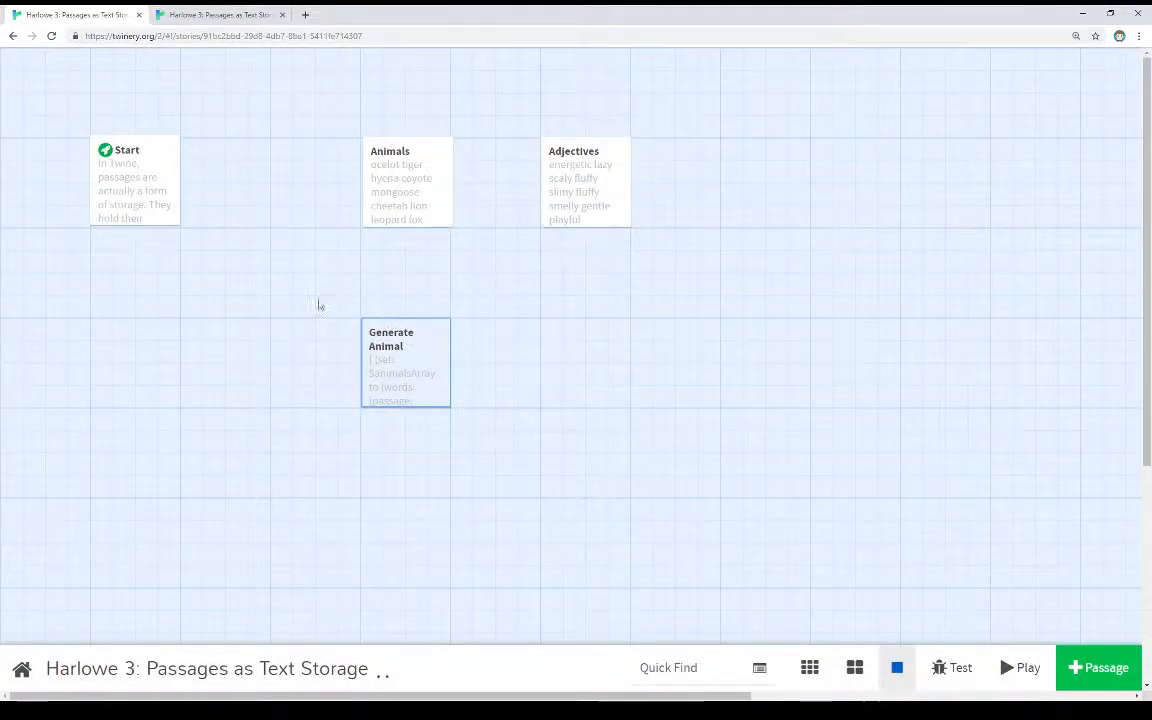
{"action": "double_click", "coordinate": [406, 180]}
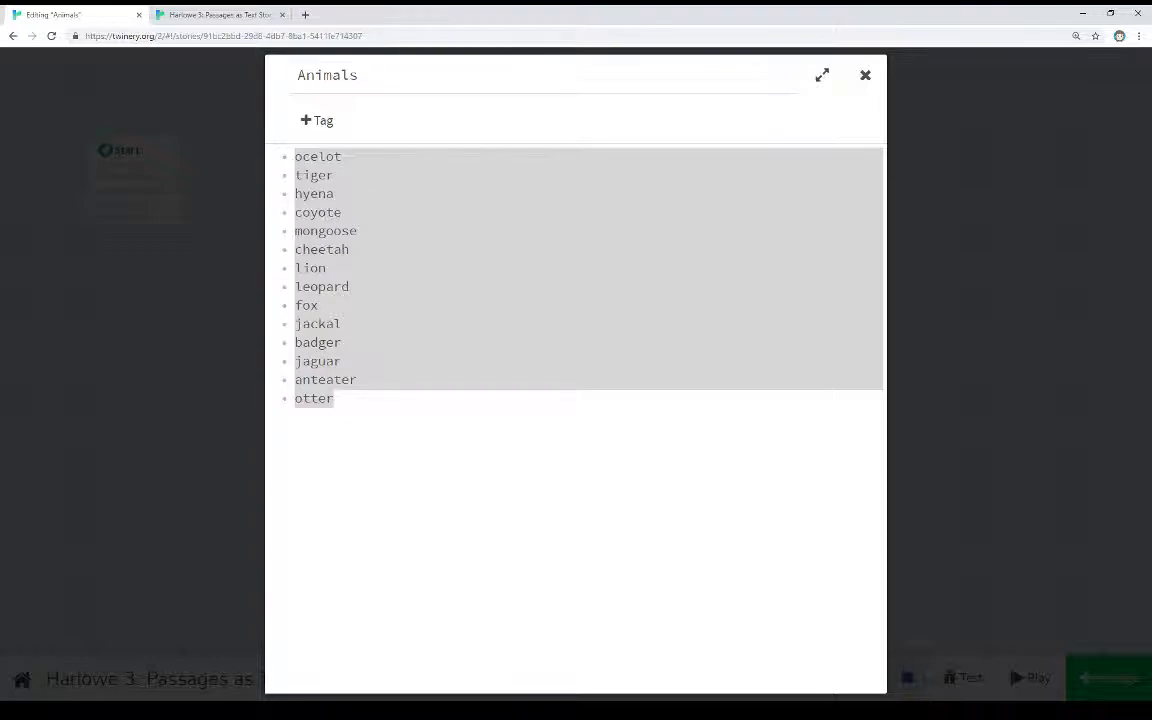
{"action": "left_click", "coordinate": [864, 75]}
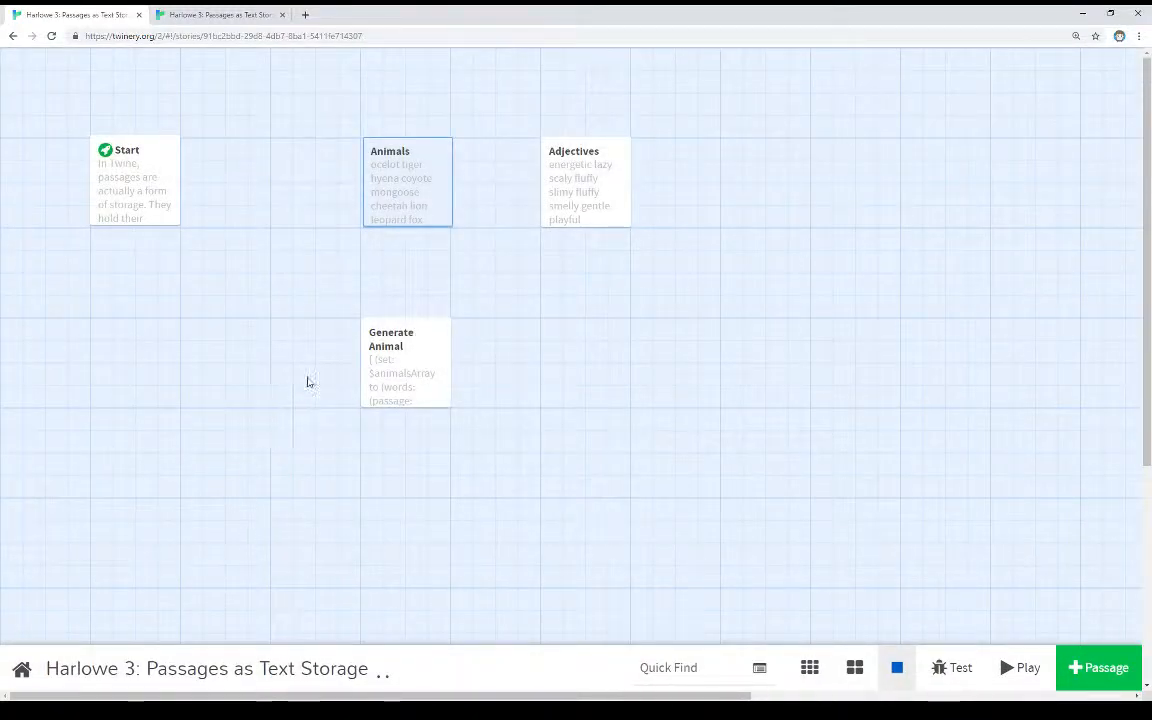
Revisit the Generate Animal code and the Adjectives word list, then close the editors
{"action": "double_click", "coordinate": [405, 365]}
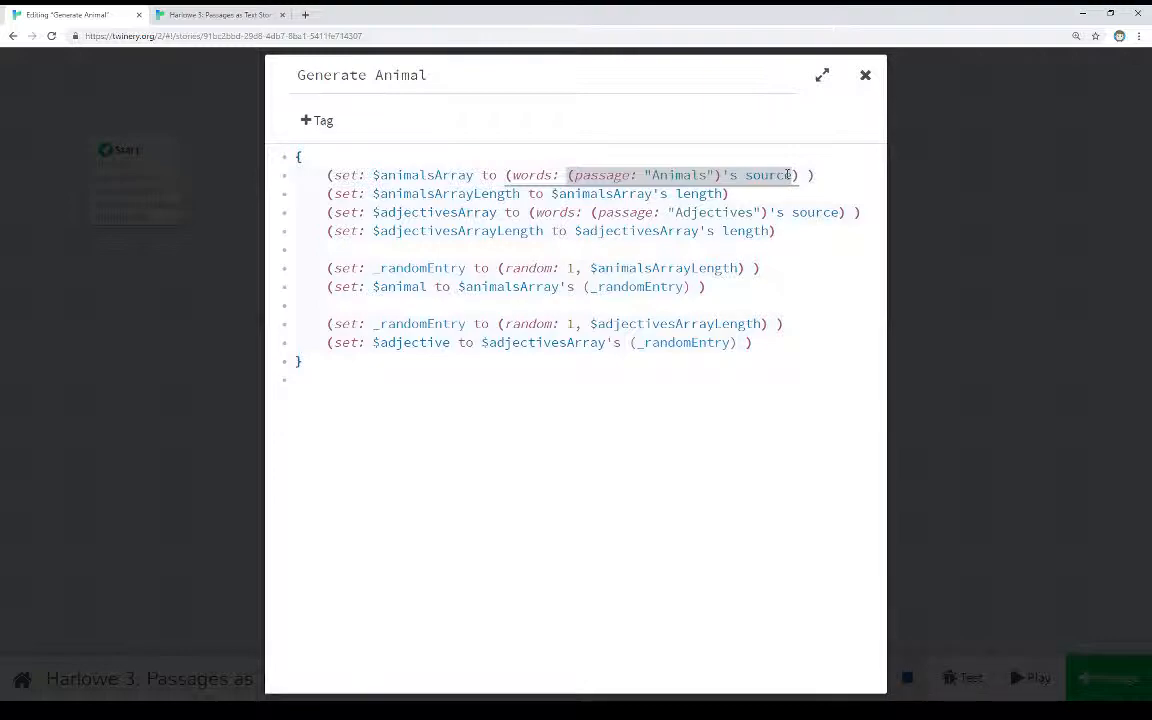
{"action": "left_click", "coordinate": [533, 175]}
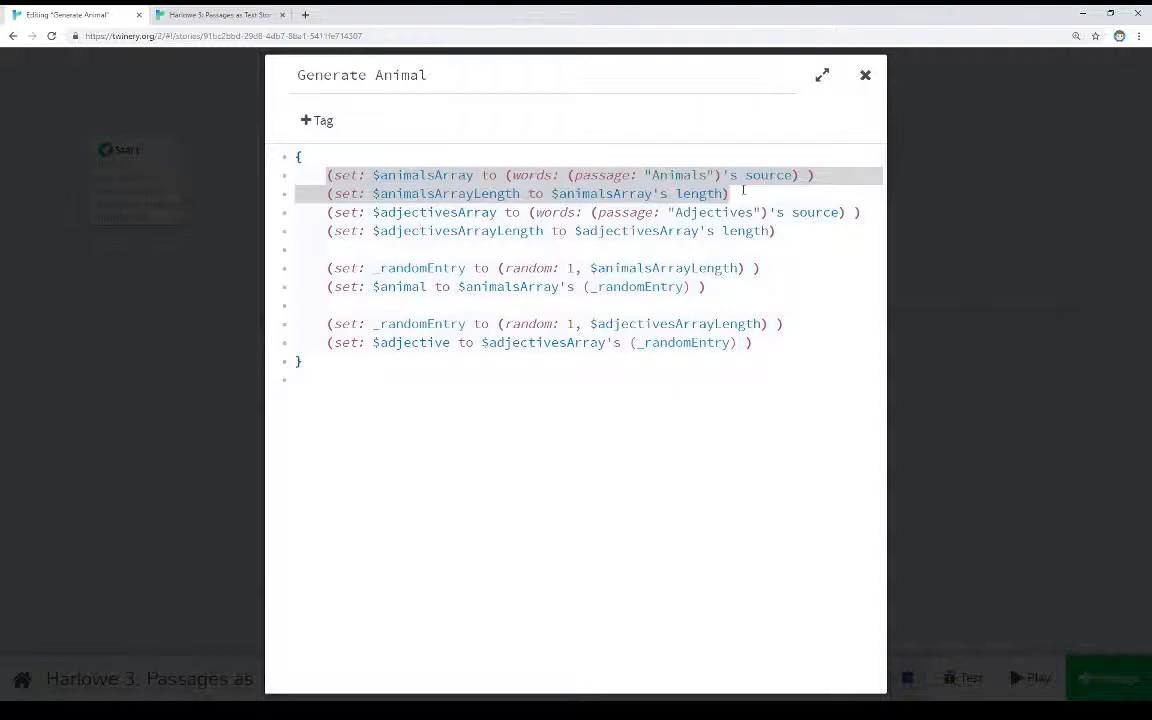
{"action": "double_click", "coordinate": [675, 323]}
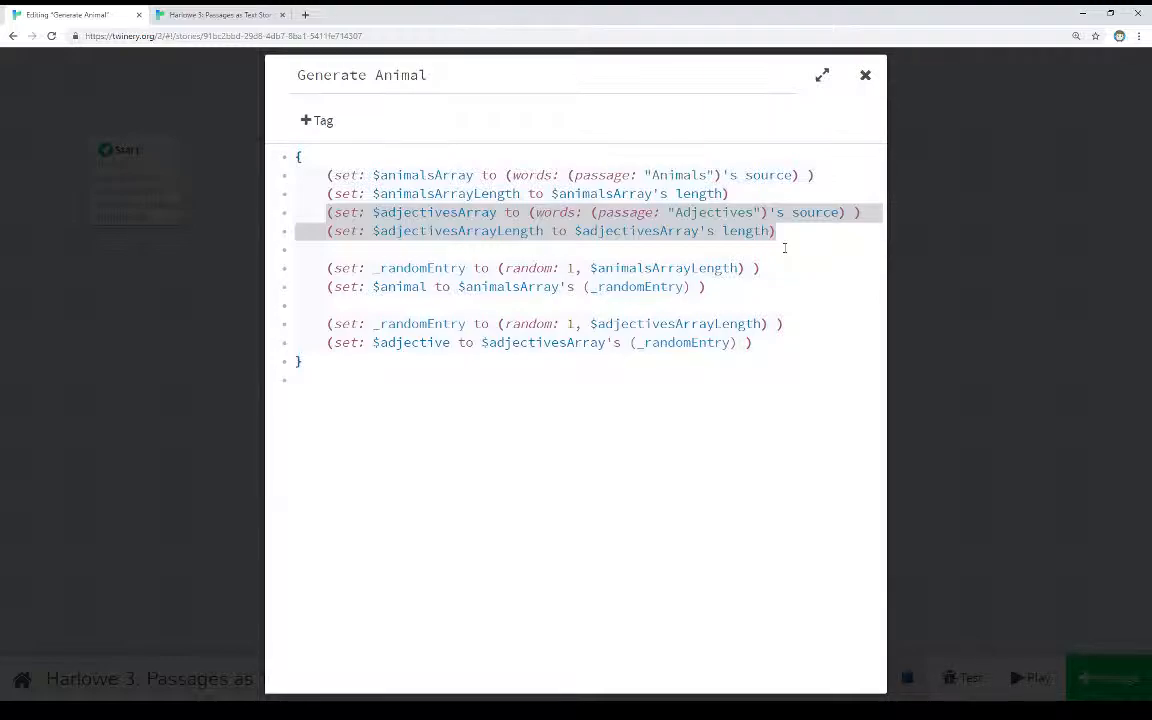
{"action": "left_click", "coordinate": [865, 75]}
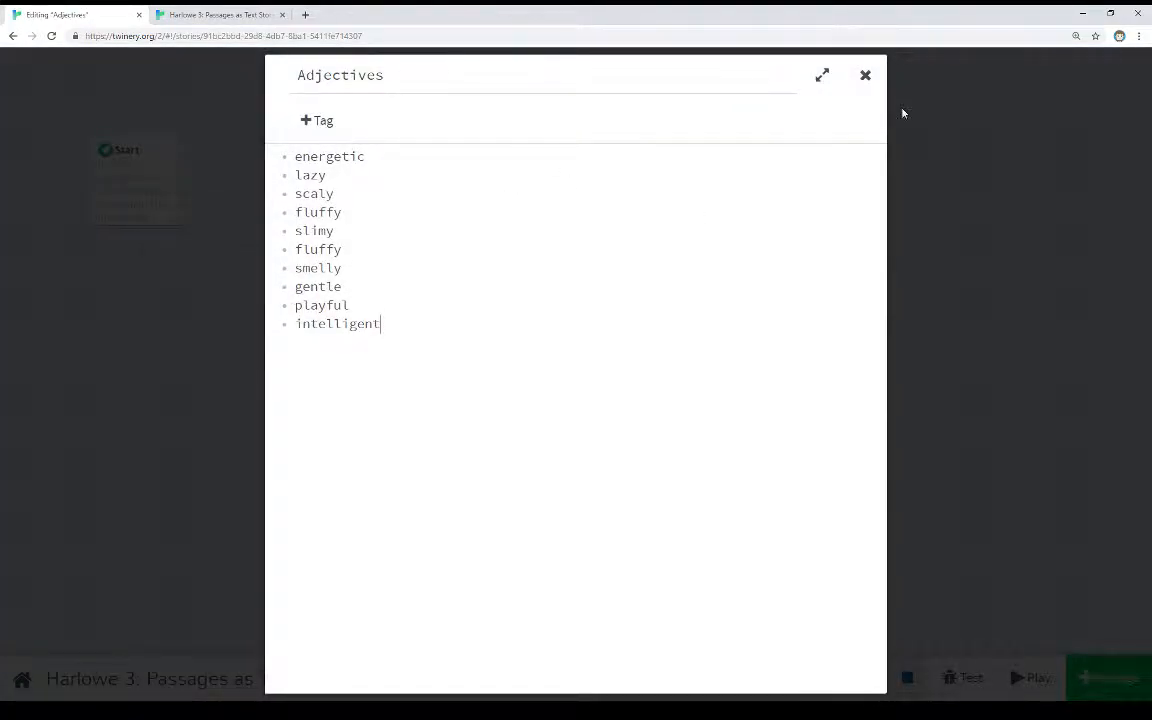
{"action": "left_click", "coordinate": [865, 75]}
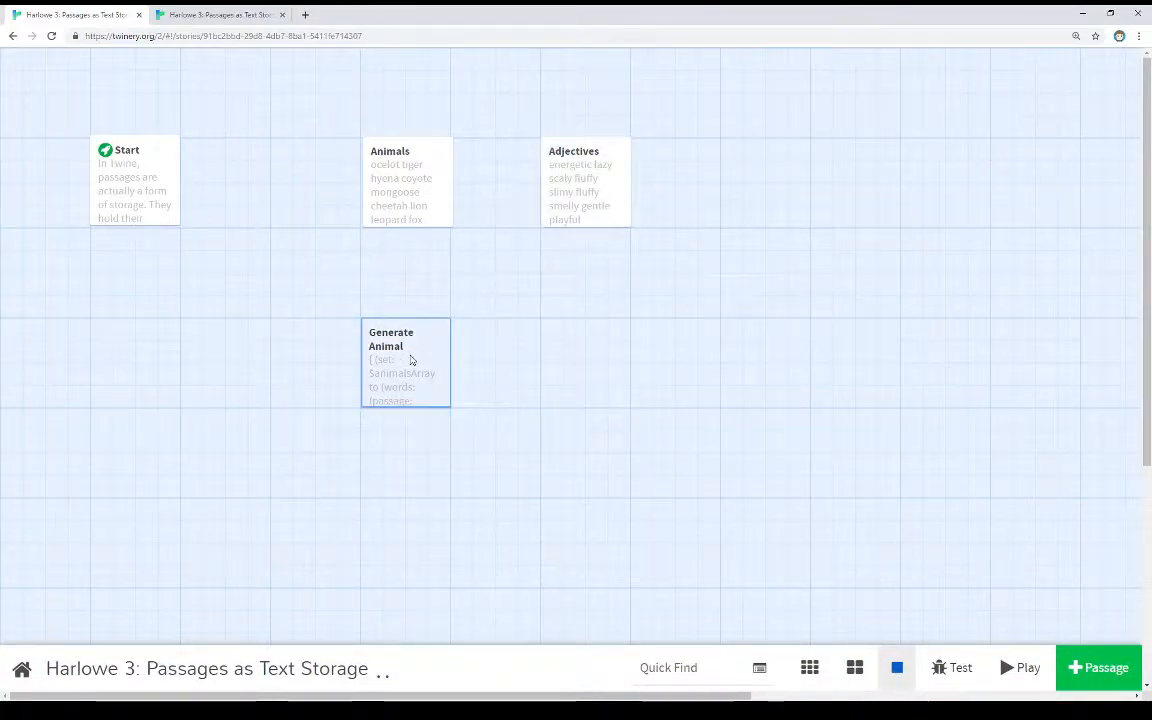
Reopen Generate Animal and highlight every use of $animalsArray in its code
{"action": "double_click", "coordinate": [405, 362]}
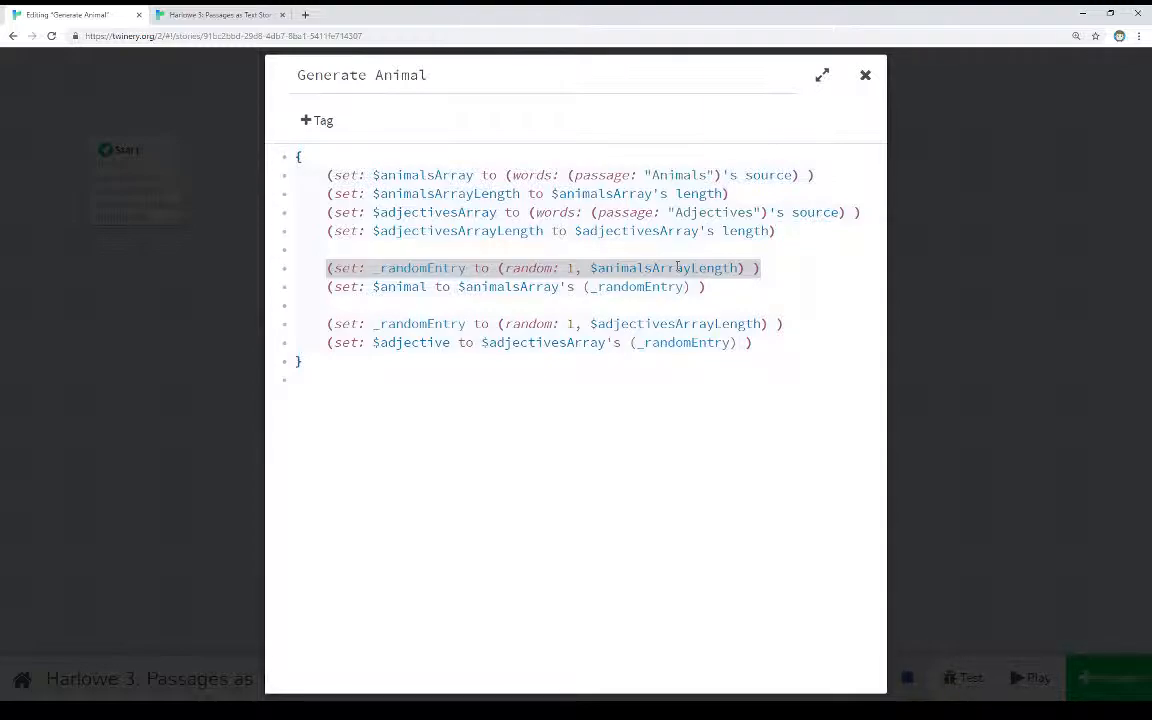
{"action": "mouse_move", "coordinate": [678, 267]}
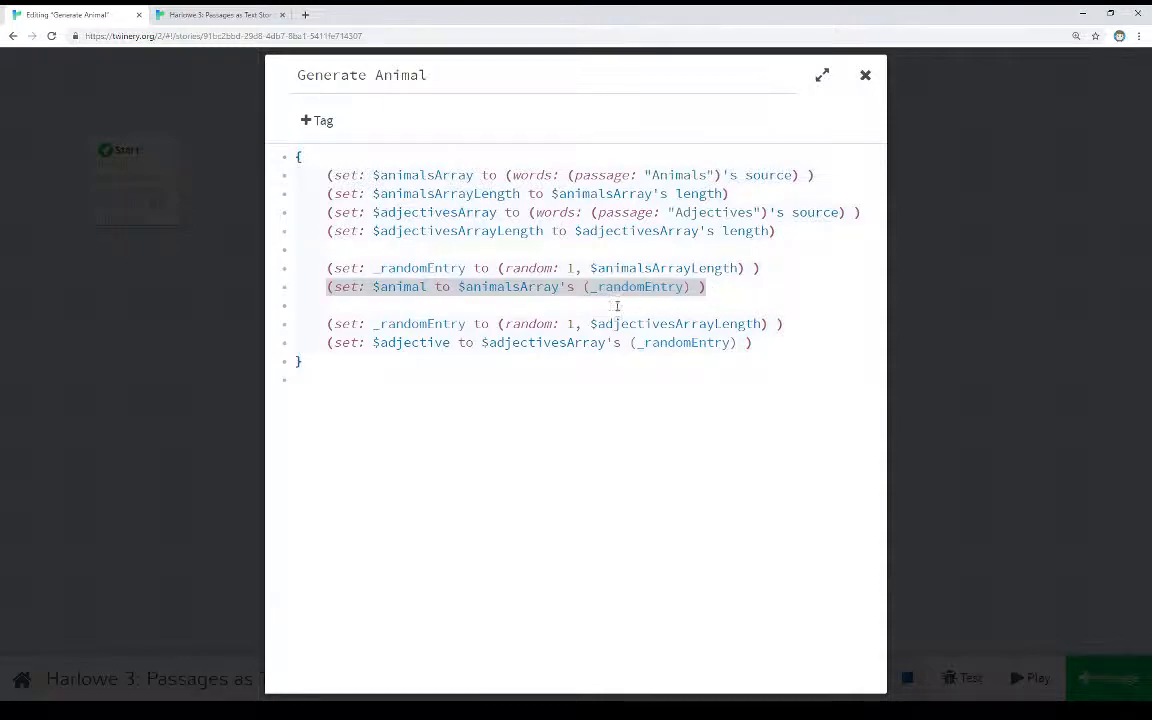
{"action": "double_click", "coordinate": [637, 287]}
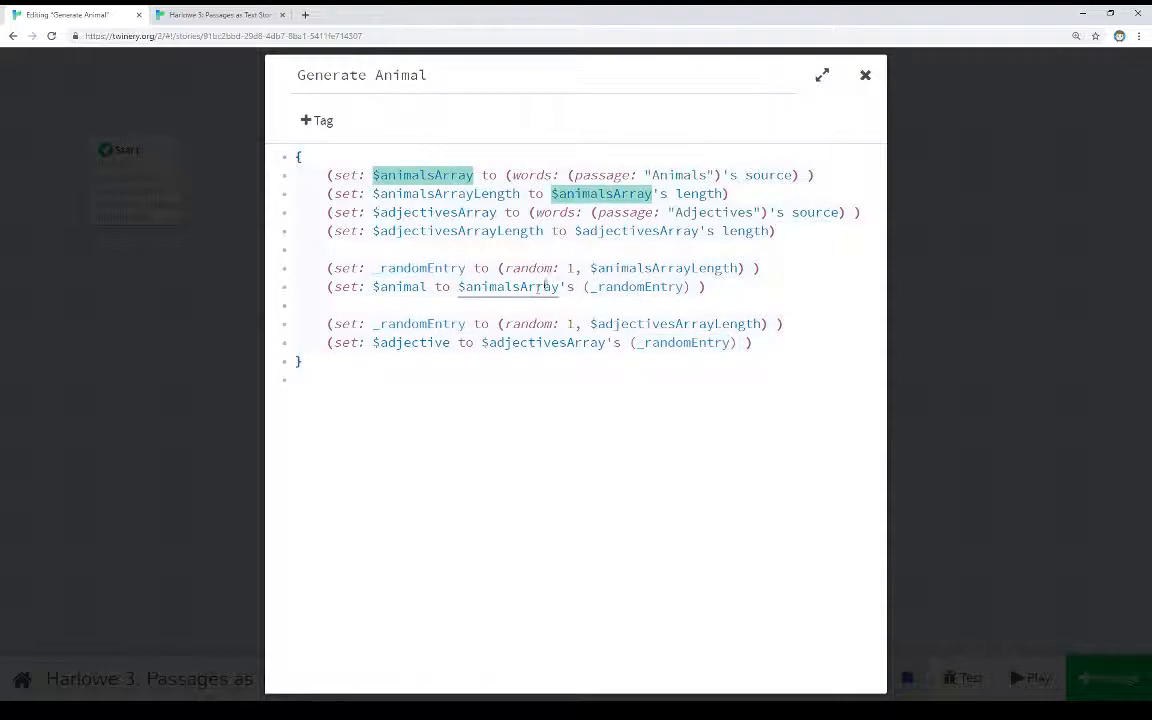
{"action": "left_click", "coordinate": [399, 287]}
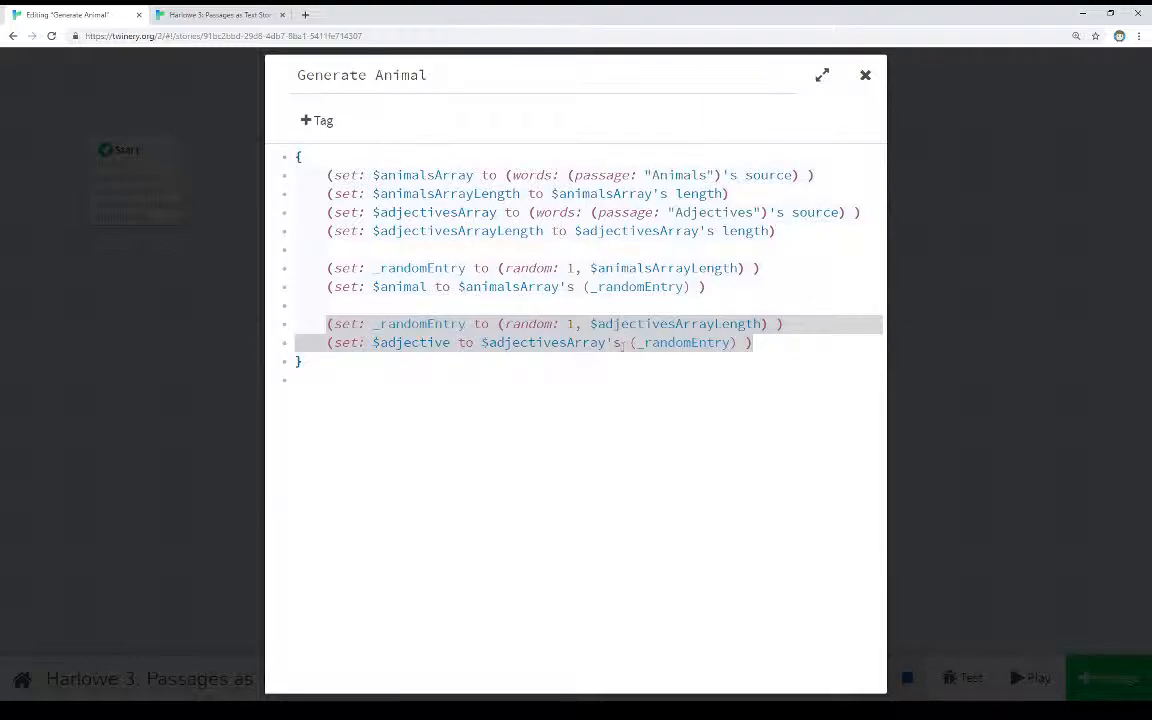
Highlight every use of $adjectivesArray, then close the Generate Animal passage
{"action": "left_click", "coordinate": [614, 342]}
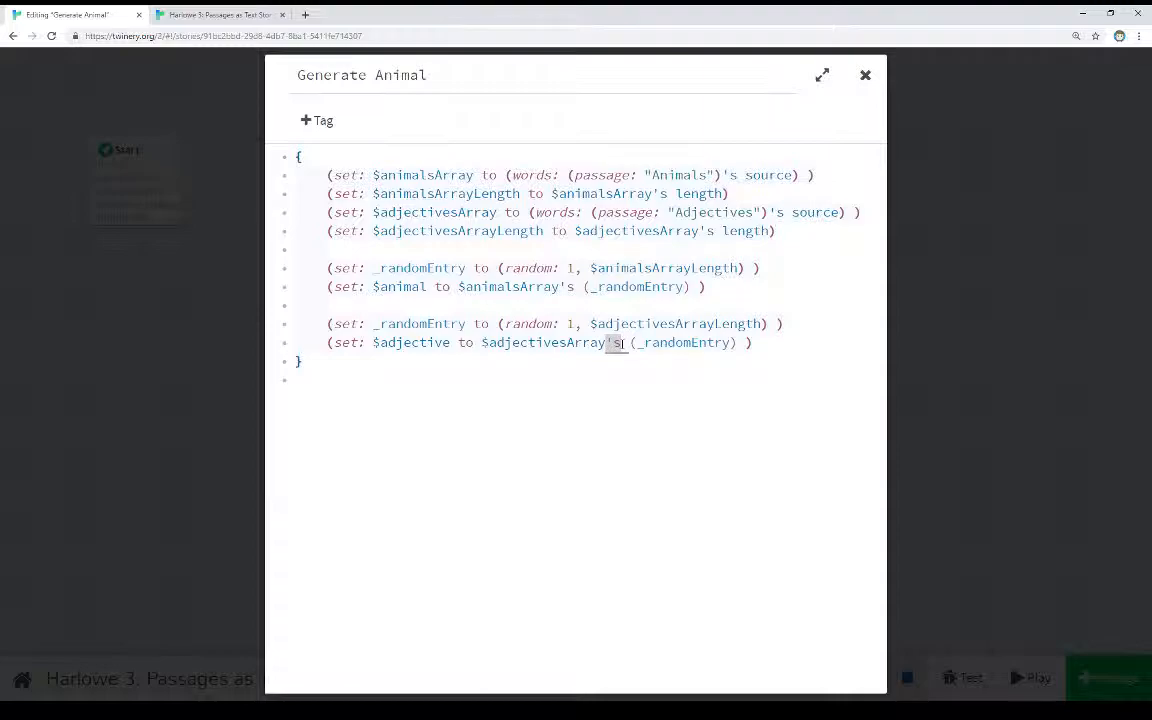
{"action": "double_click", "coordinate": [683, 342]}
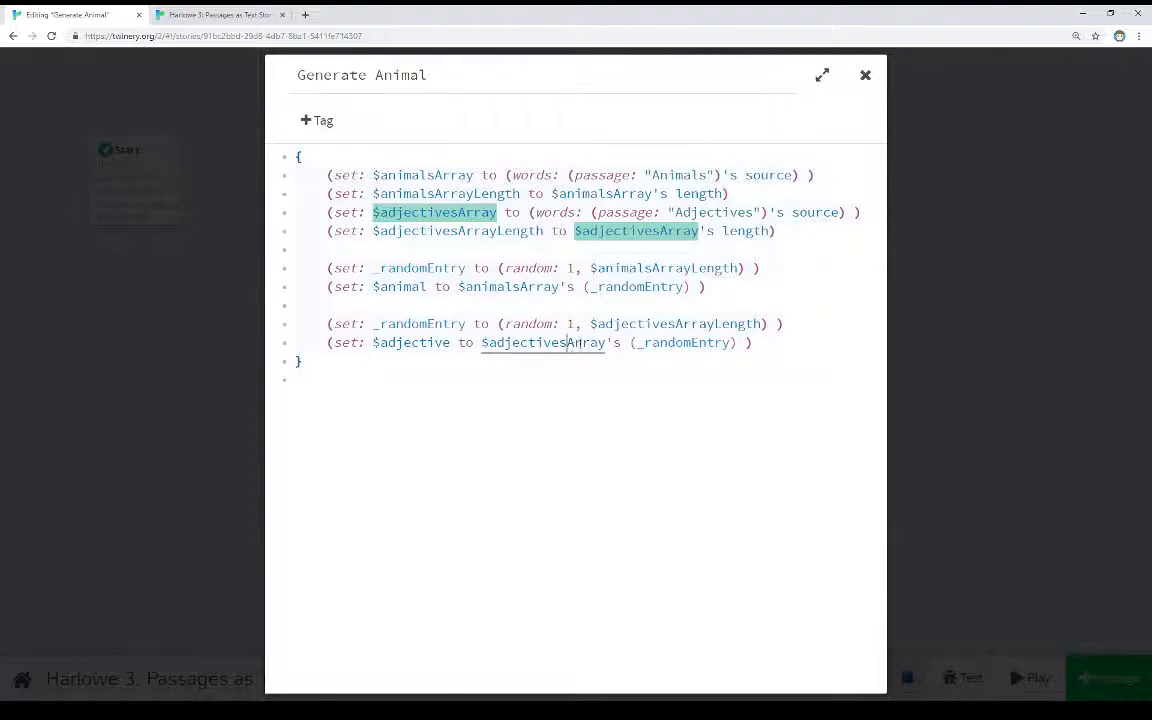
{"action": "left_click", "coordinate": [865, 75]}
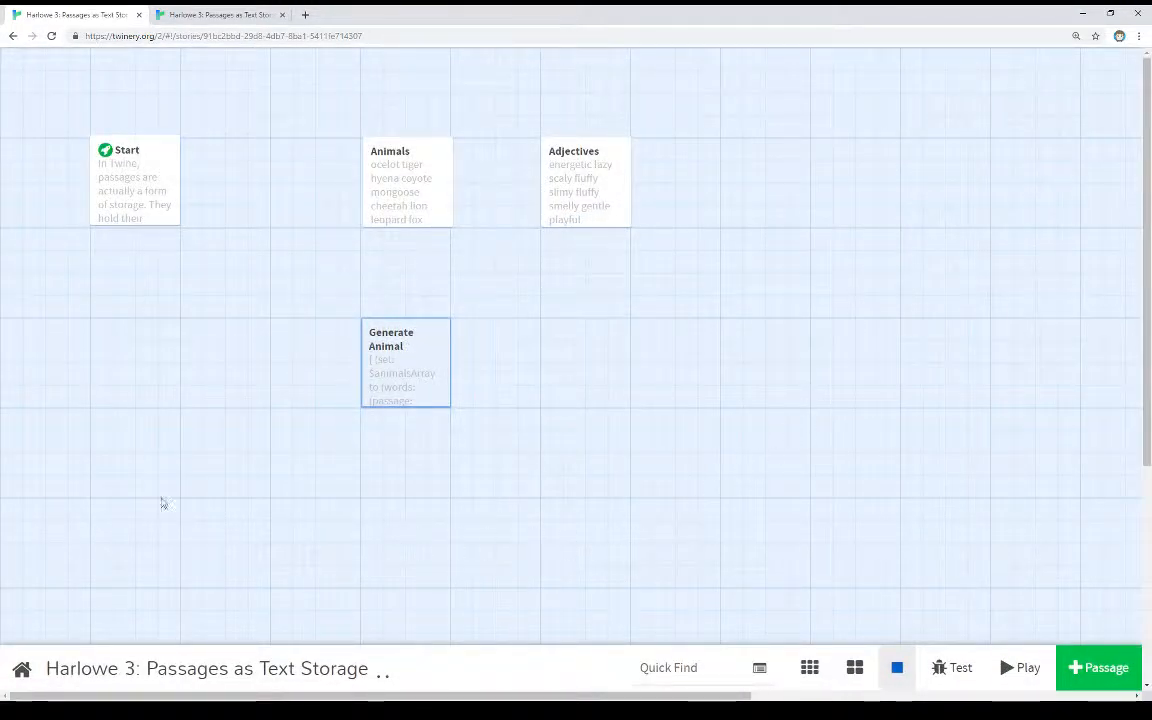
Open the Start passage and select its (display:) line and the $adjective variable
{"action": "double_click", "coordinate": [135, 180]}
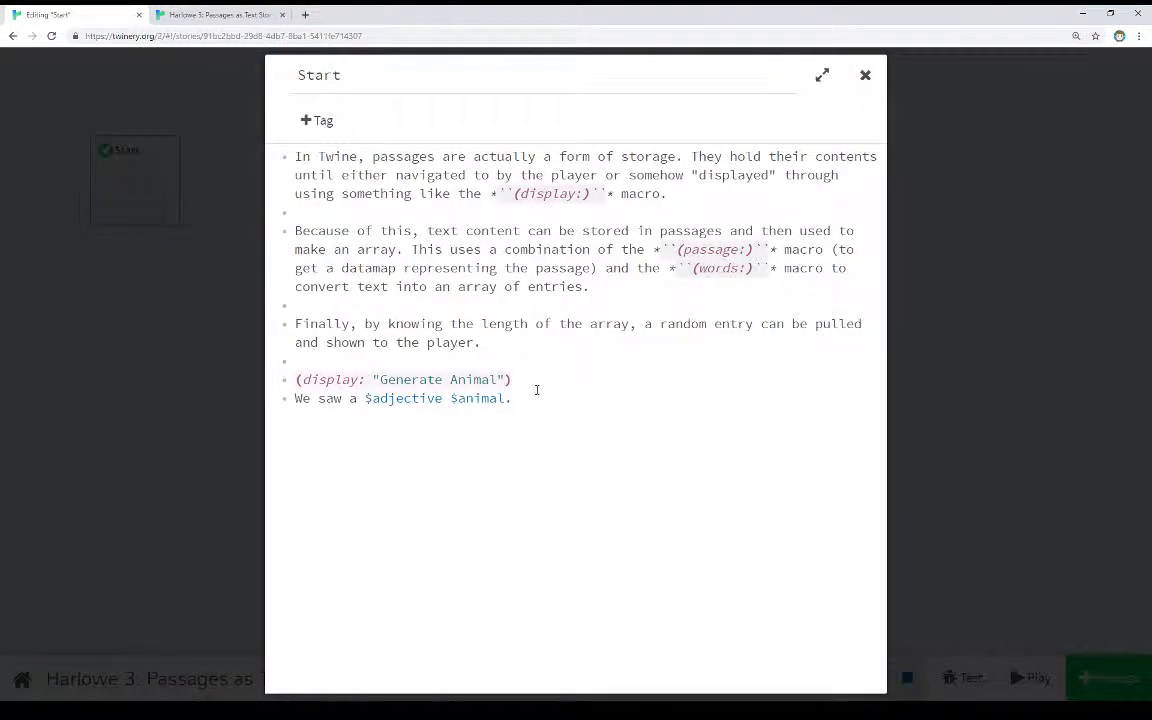
{"action": "double_click", "coordinate": [402, 379]}
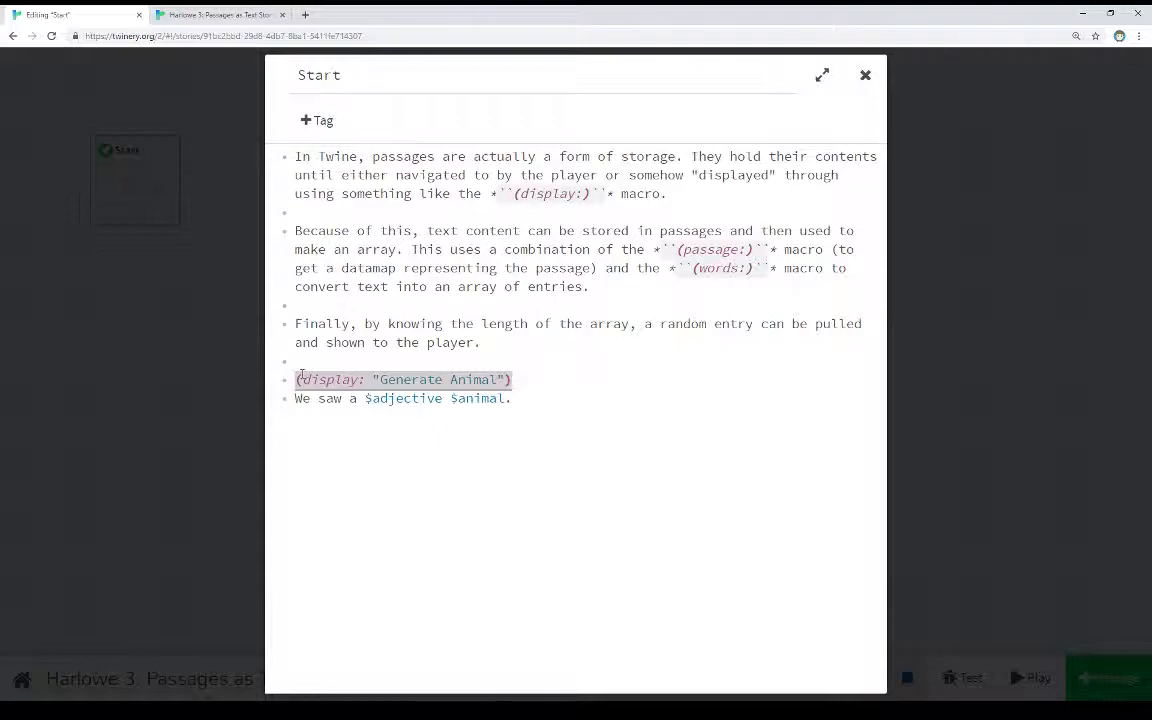
{"action": "double_click", "coordinate": [402, 398]}
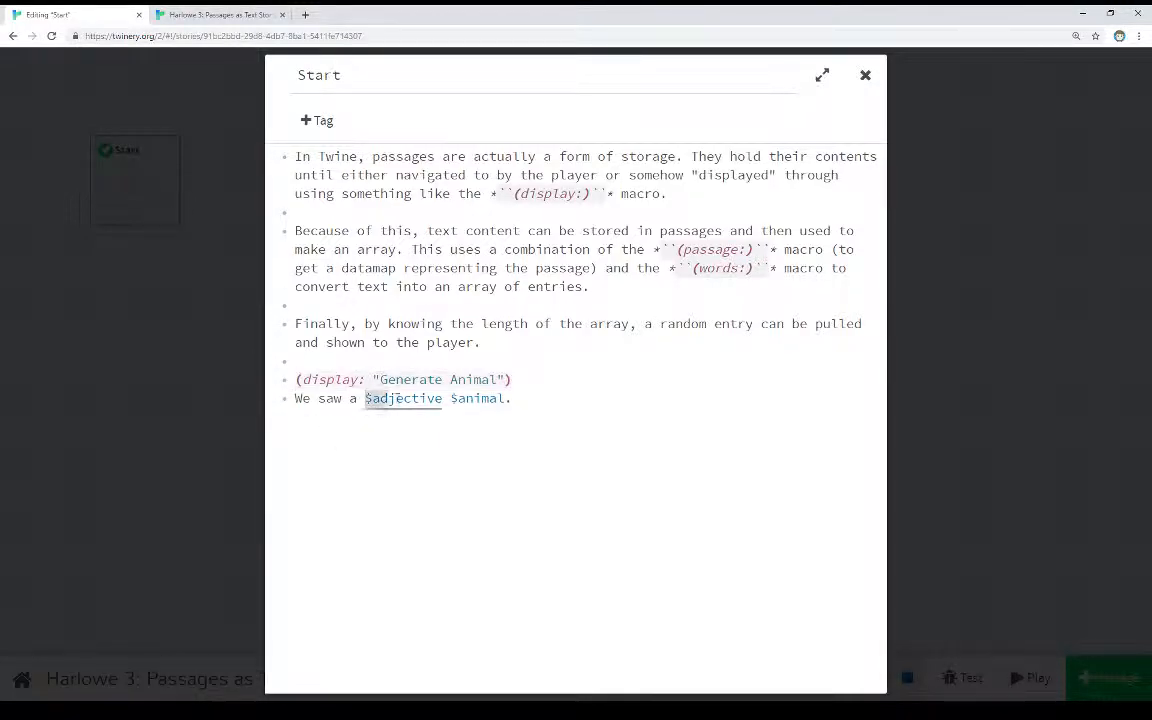